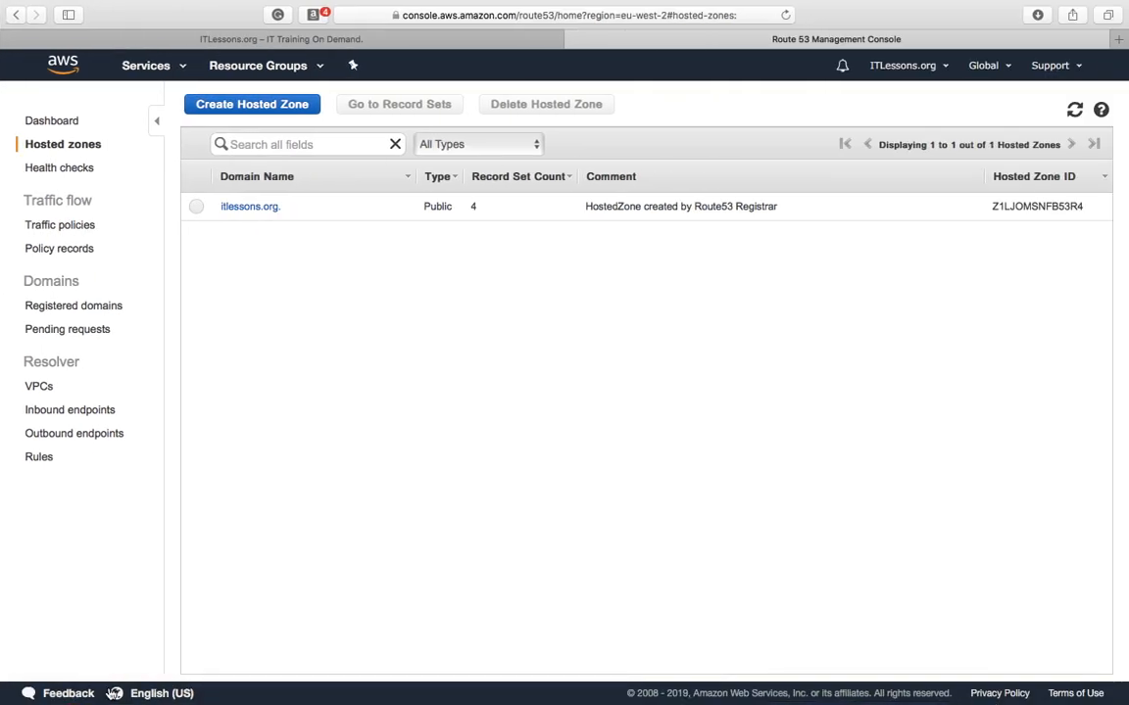
mouse_move(134, 101)
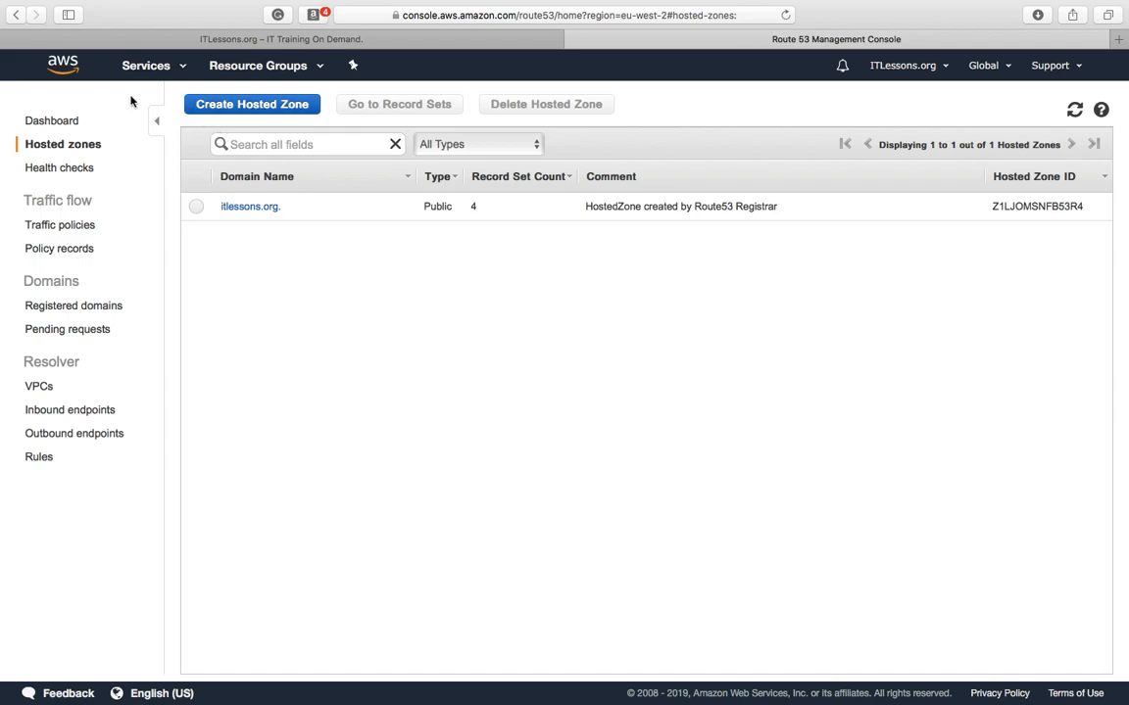
mouse_move(87, 121)
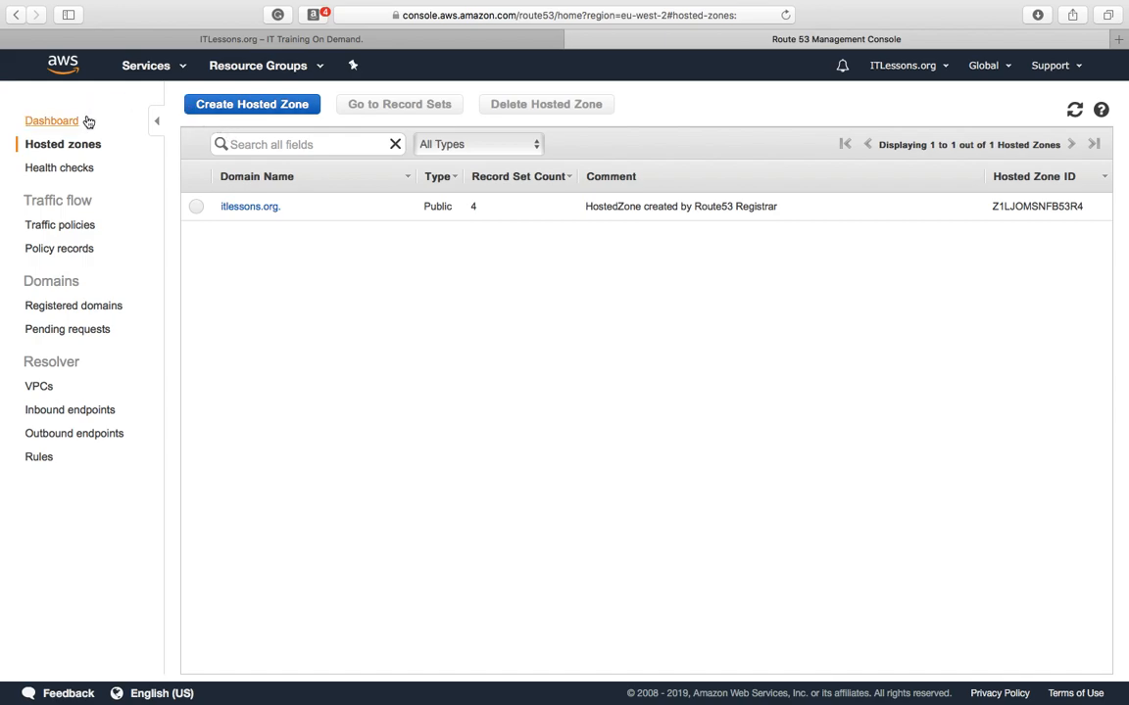
mouse_move(68, 122)
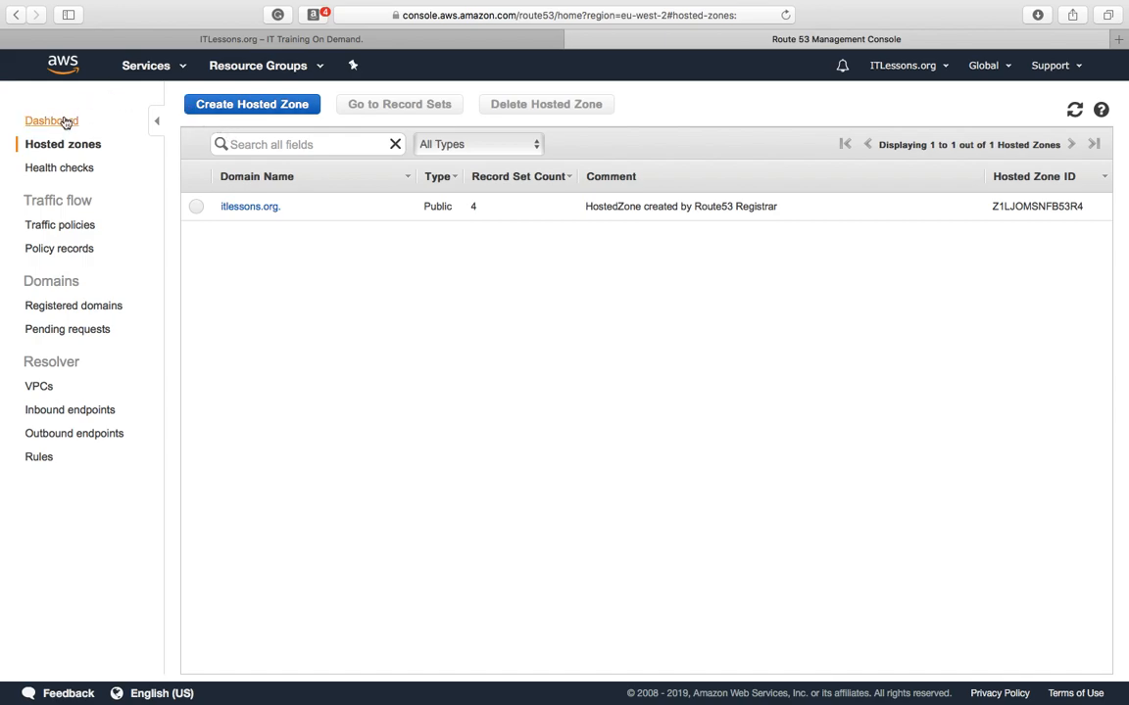
Step: Show the Route 53 dashboard overview, then the full AWS services list
click(51, 120)
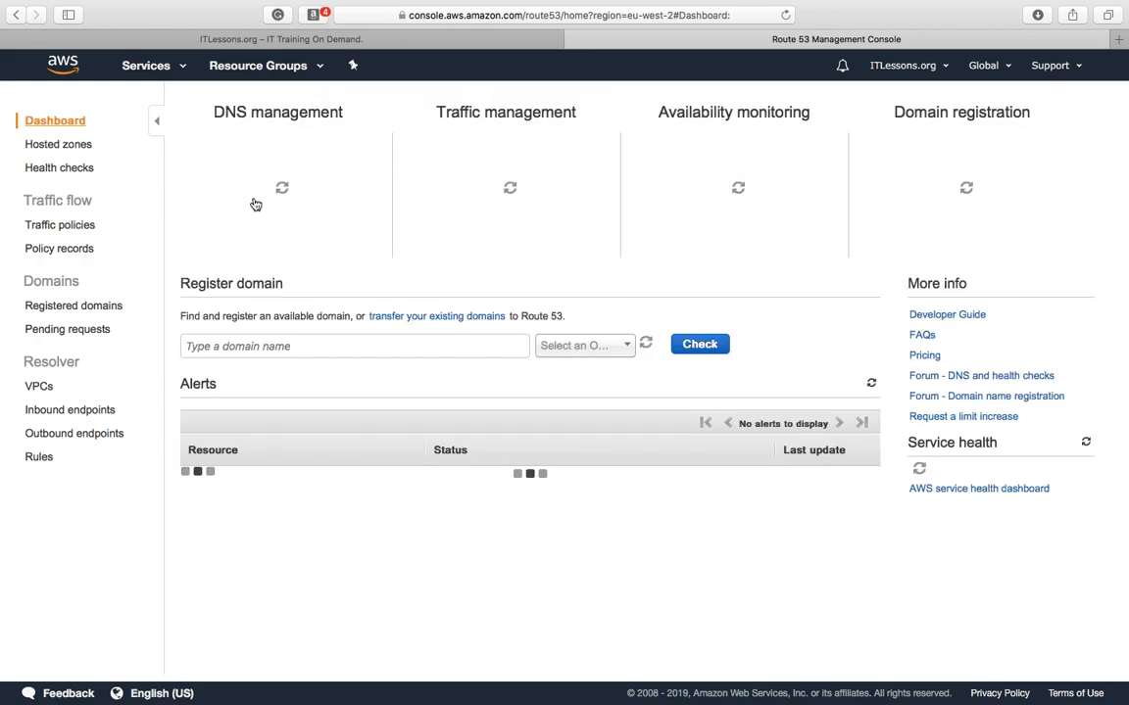
click(147, 66)
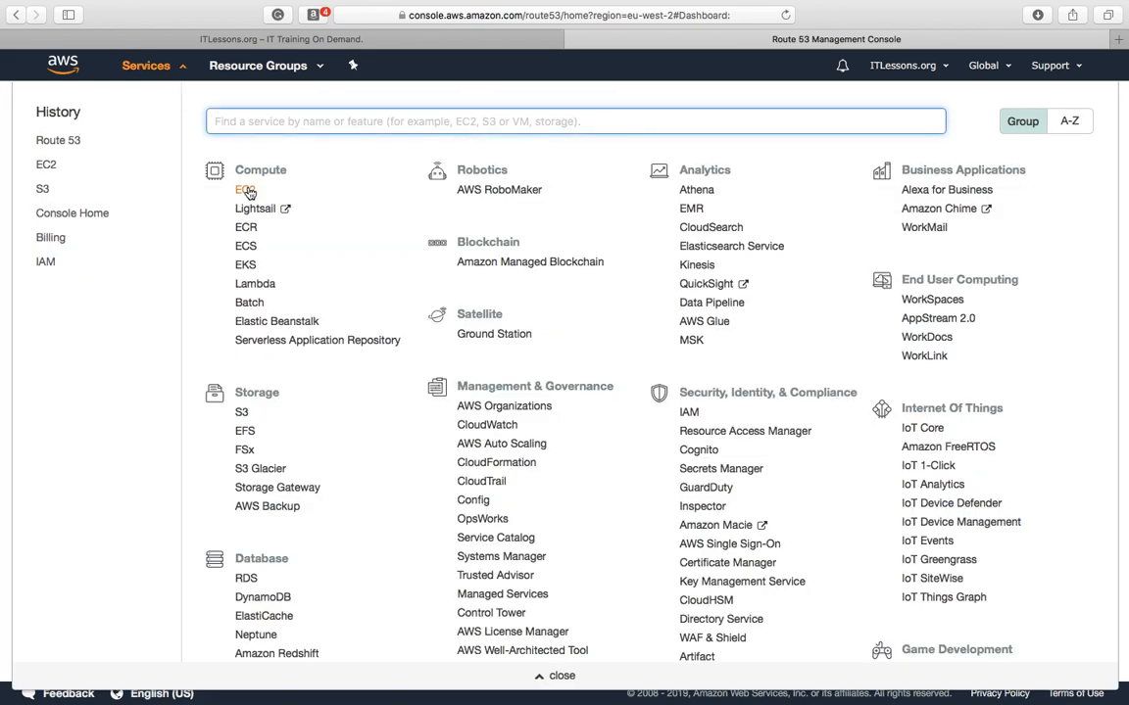
Step: In EC2, review instances and the Subdomain Elastic IP 52.56.228.153, then return to the dashboard
click(241, 189)
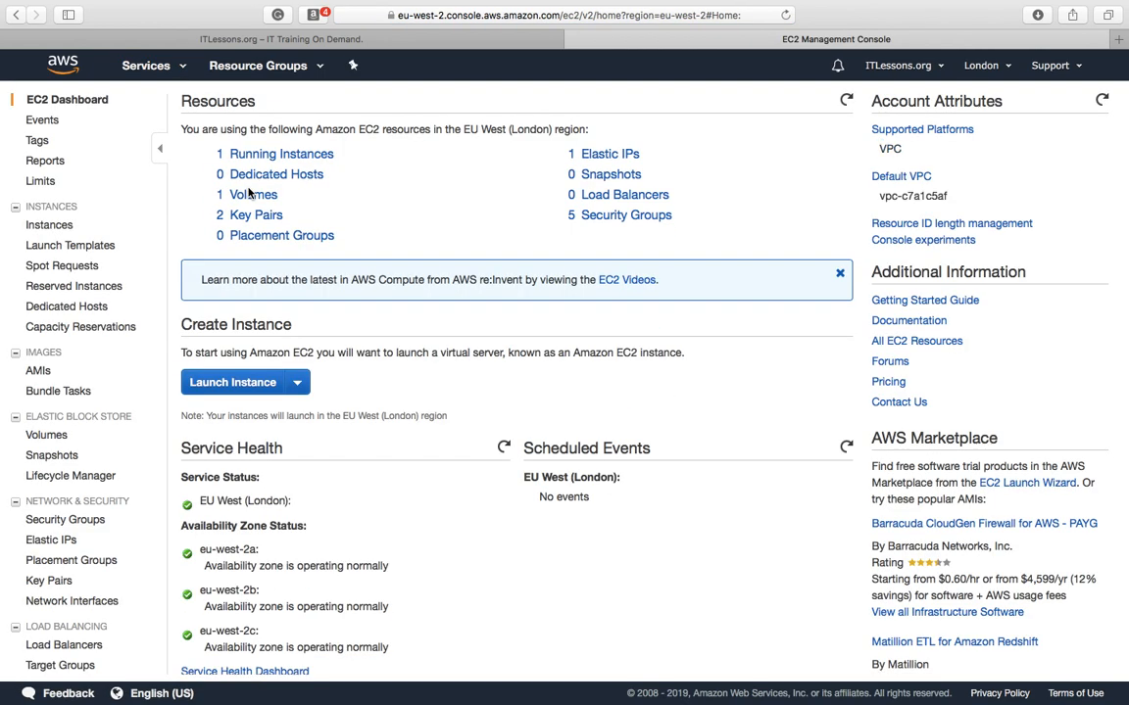
click(281, 152)
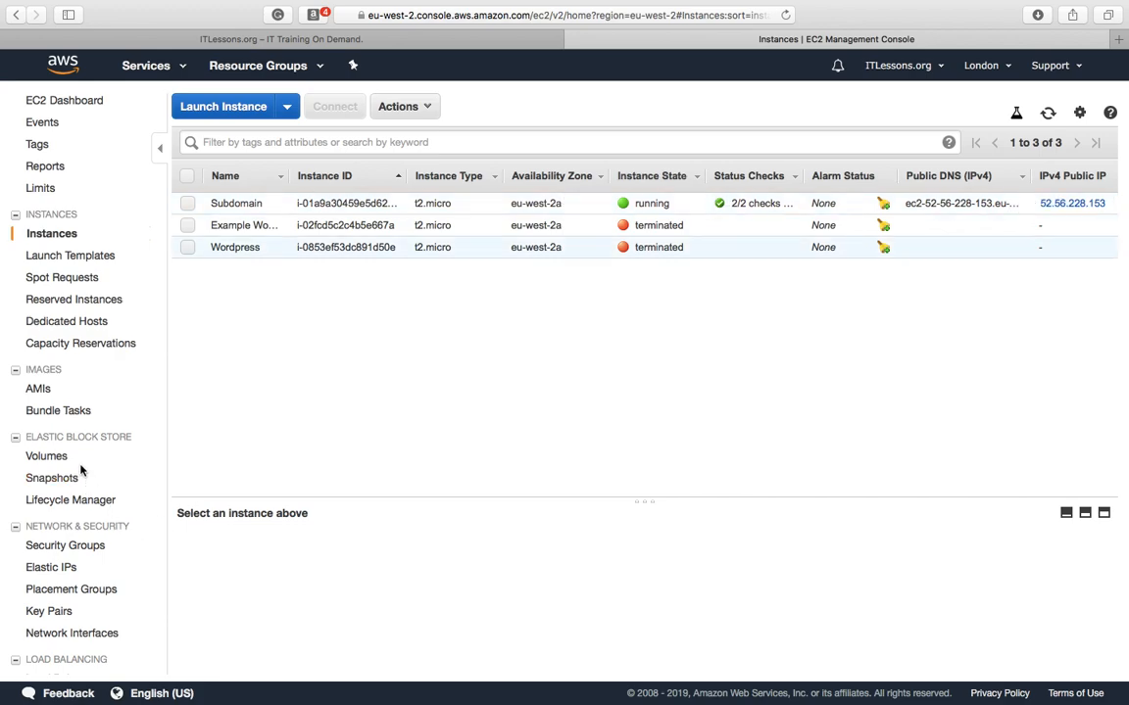
click(50, 567)
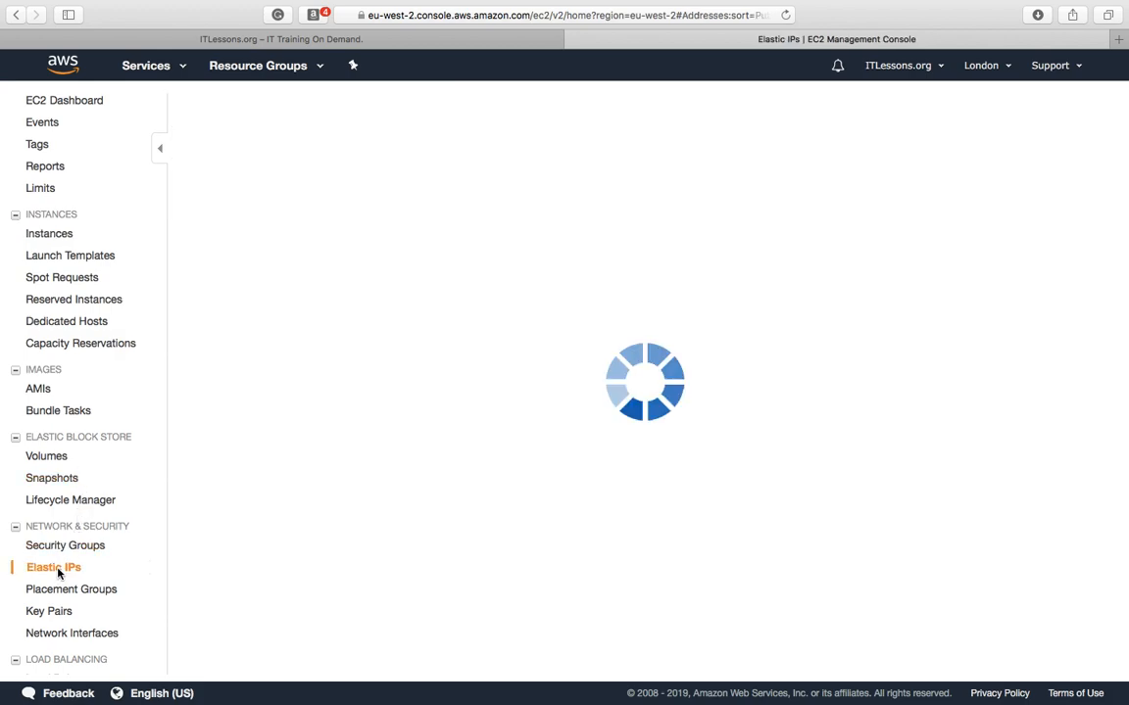
click(50, 567)
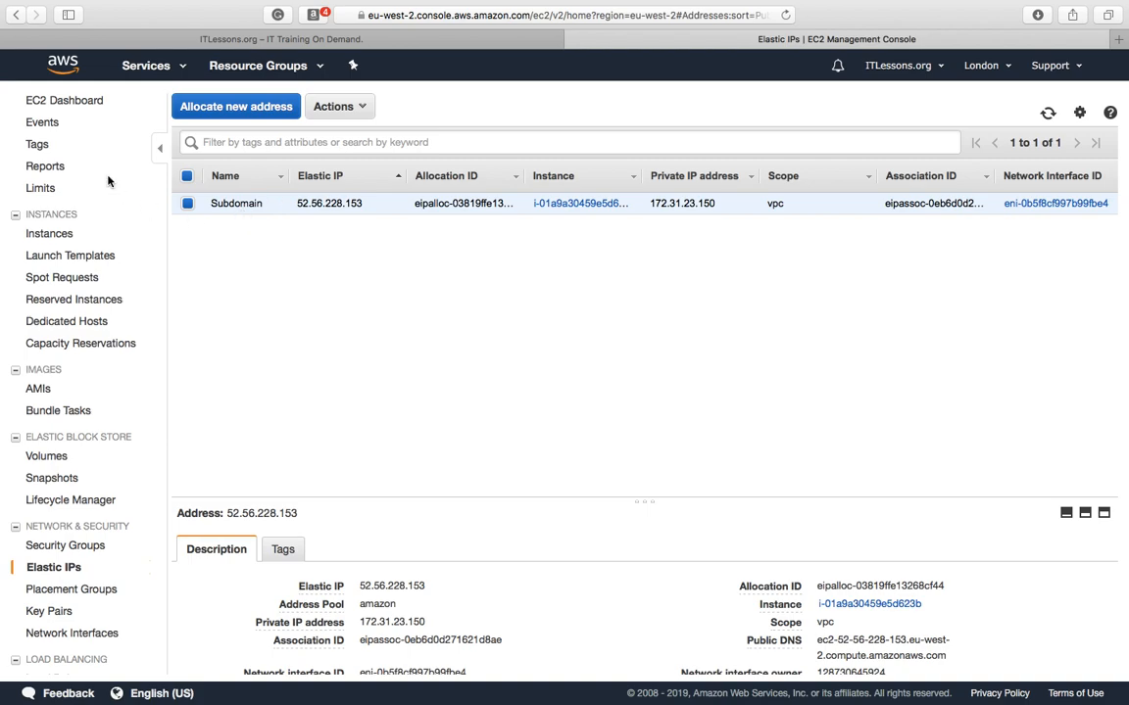
click(62, 99)
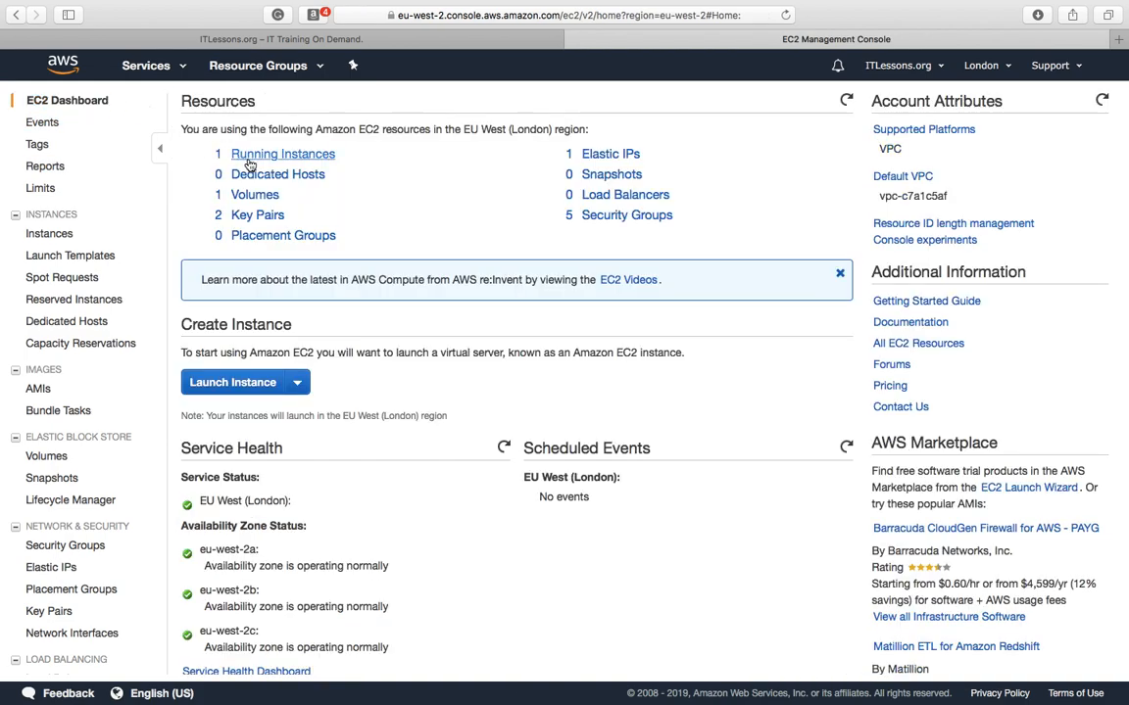
Step: Copy the Subdomain instance's public IPv4 address 52.56.228.153 from Running Instances
click(283, 154)
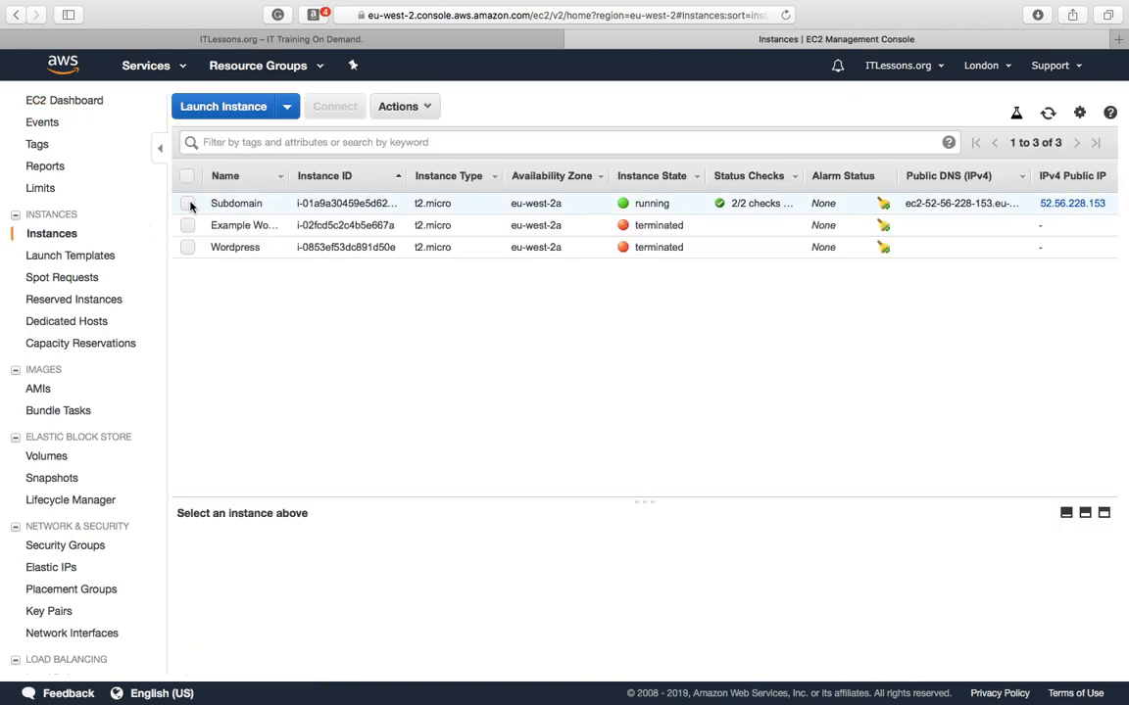
click(187, 203)
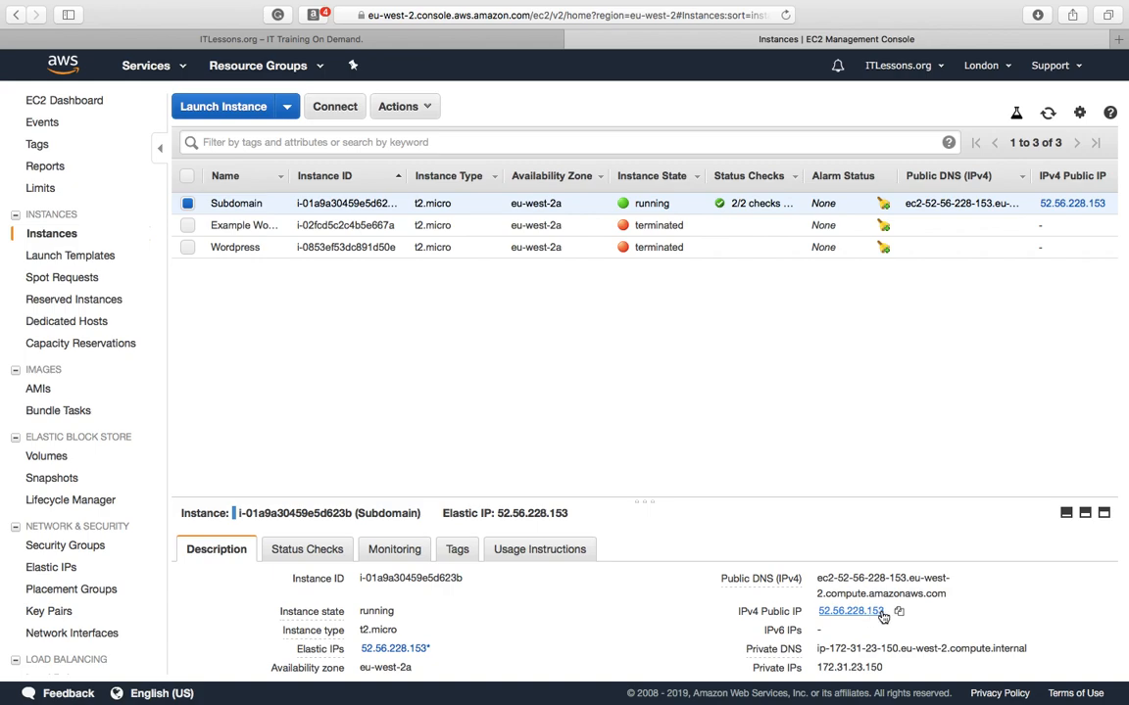
mouse_move(906, 612)
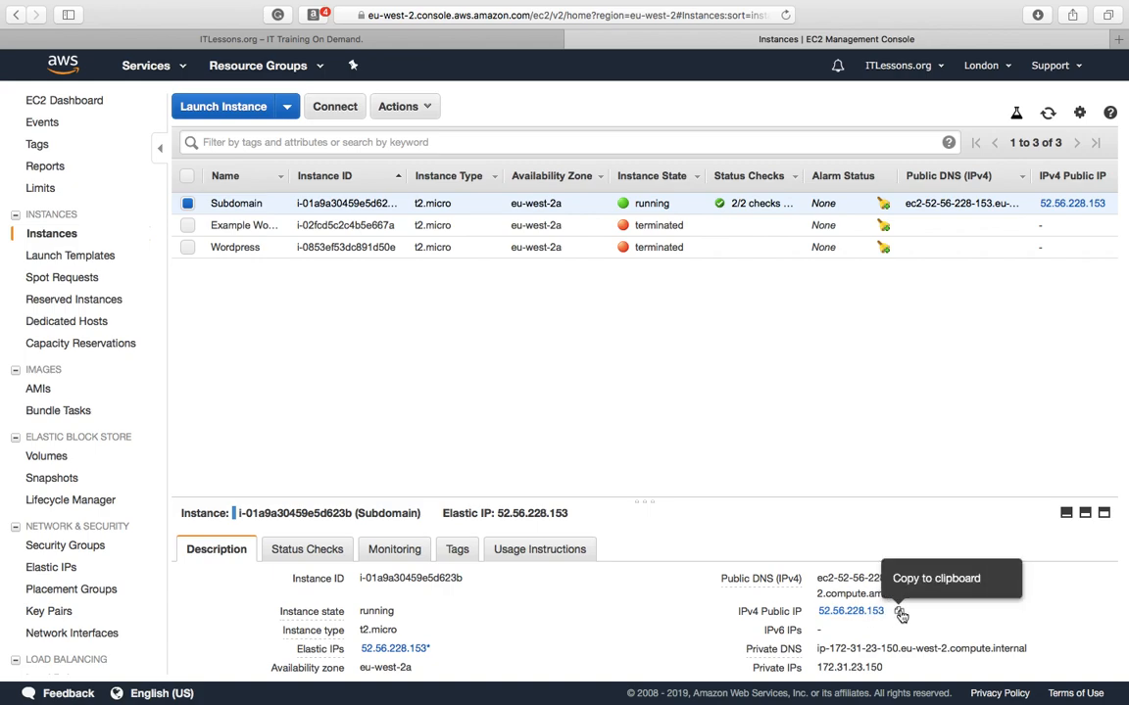
click(910, 609)
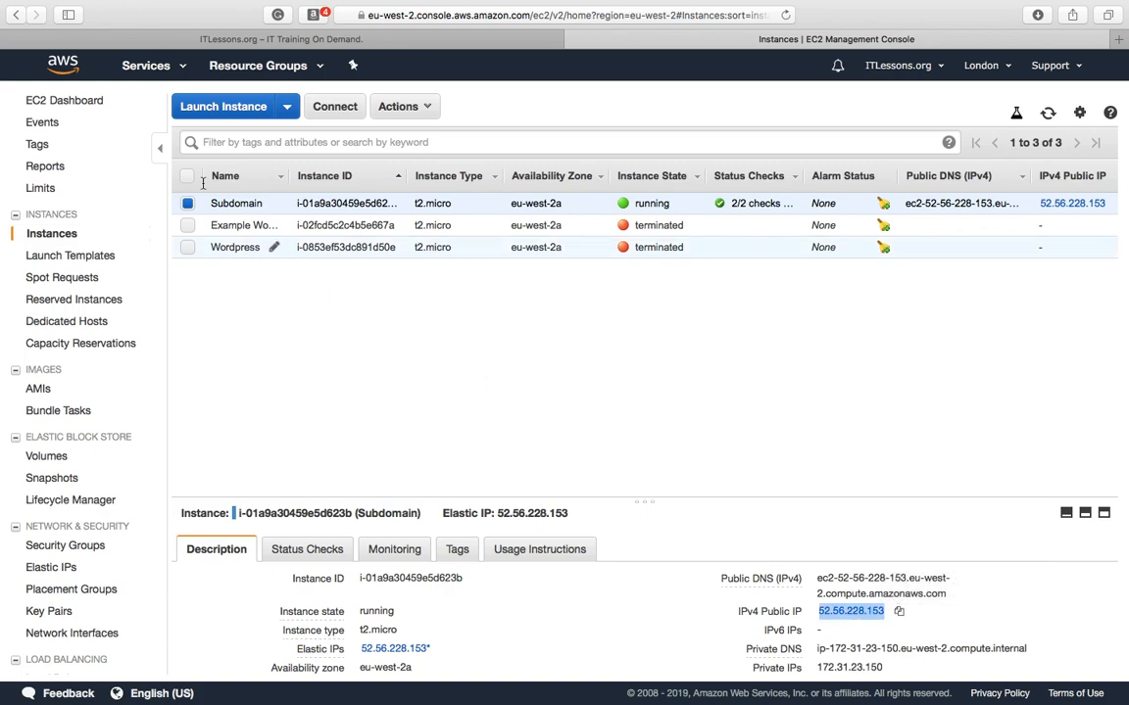
click(150, 66)
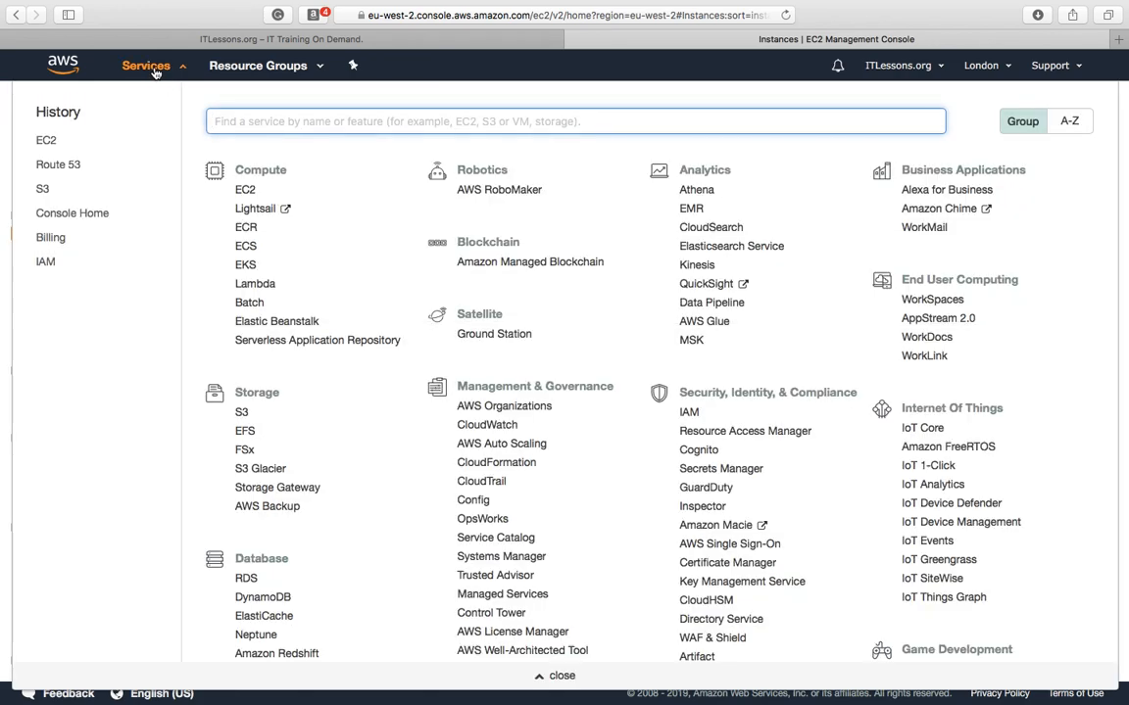
Step: Search for 'route 53' and go to its Hosted zones list
text(r)
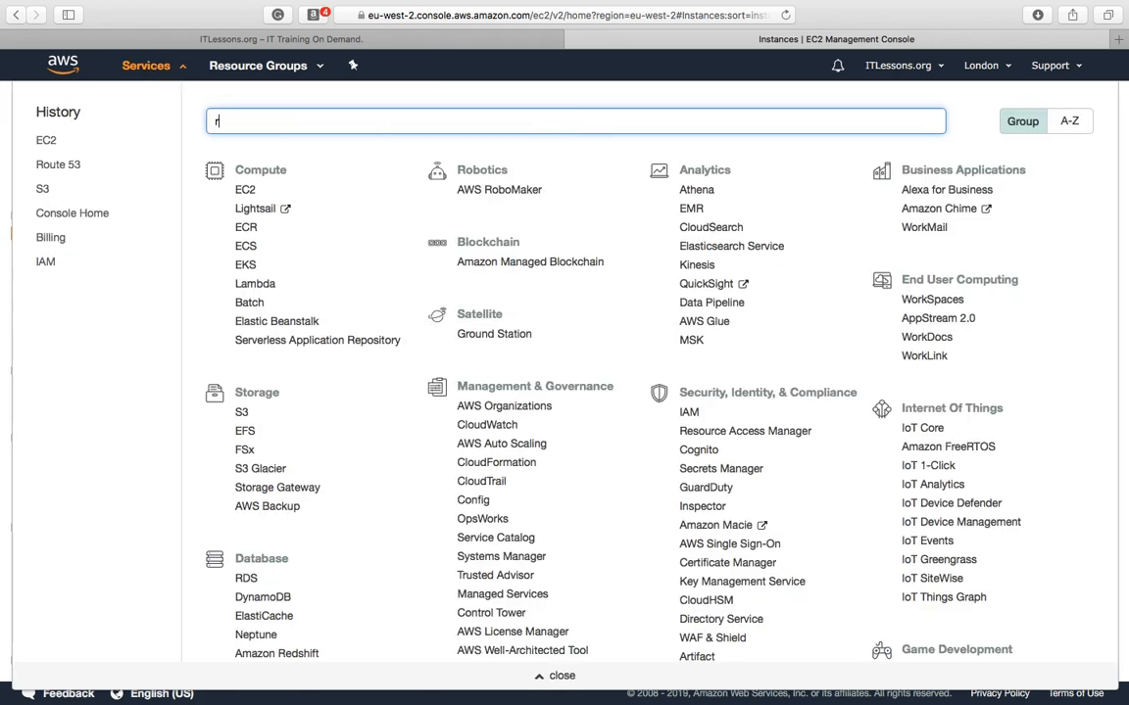
text(oute 5)
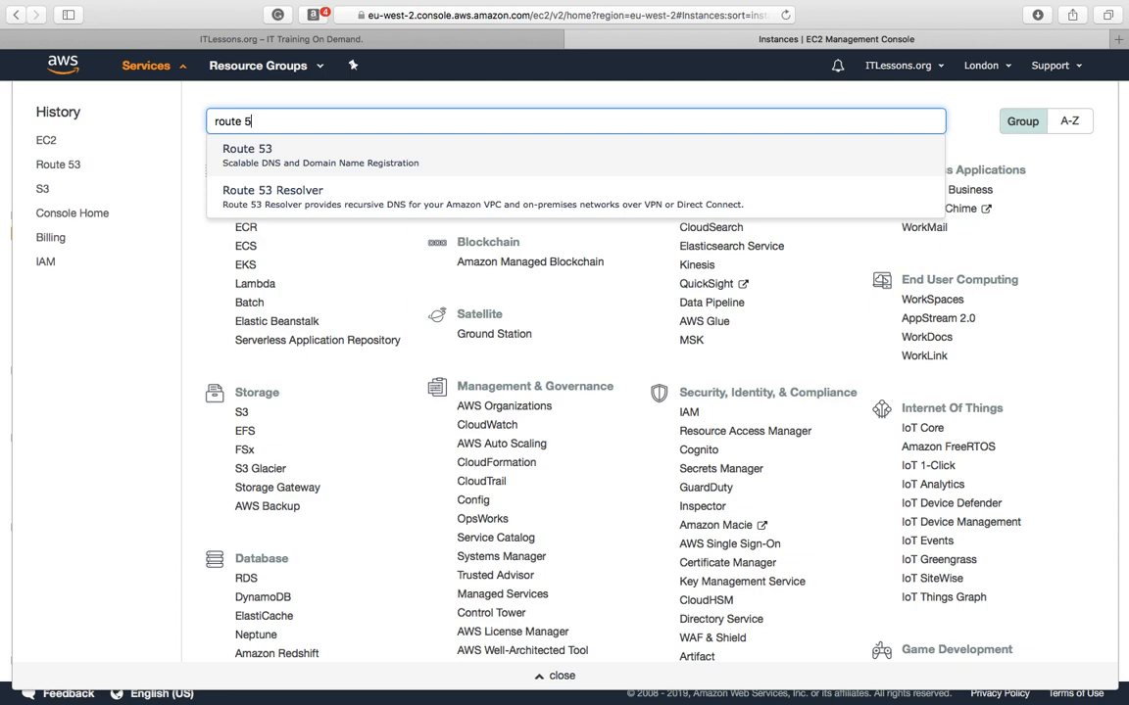
text(3)
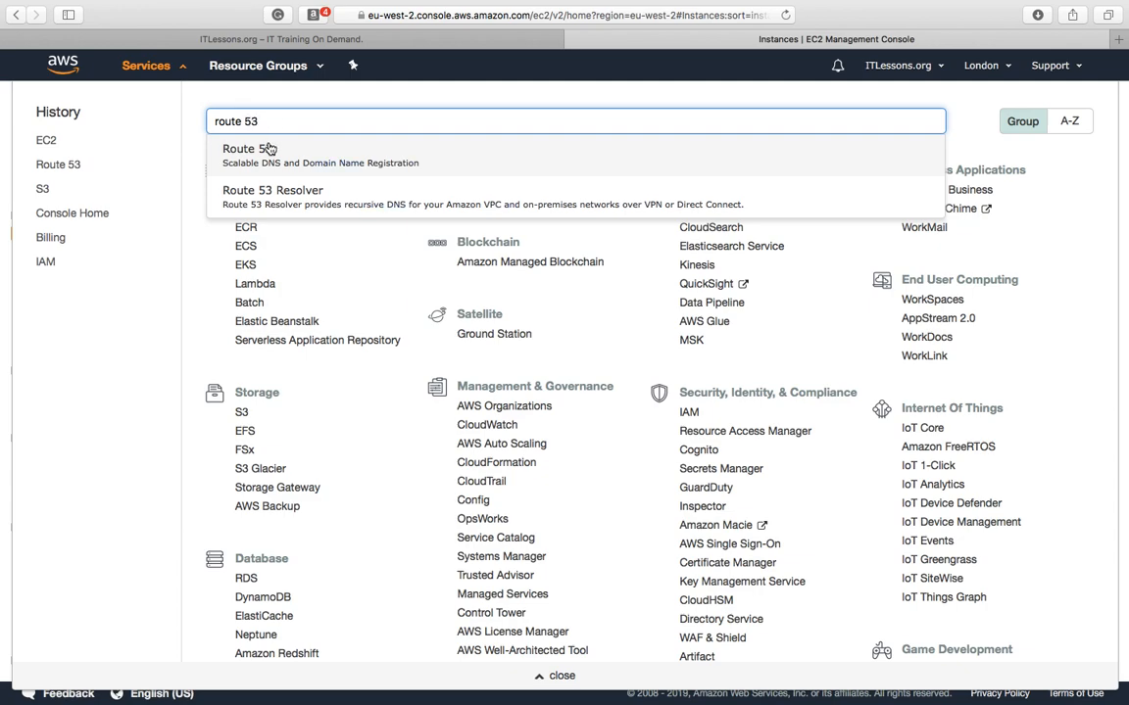
click(247, 149)
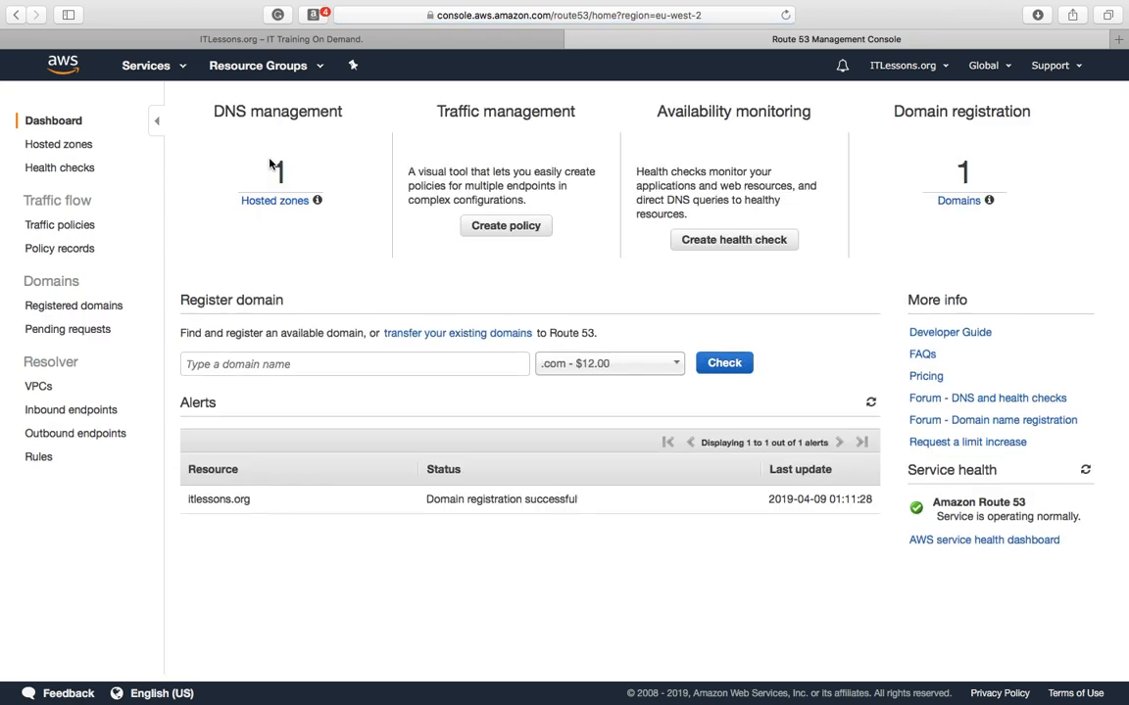
mouse_move(343, 209)
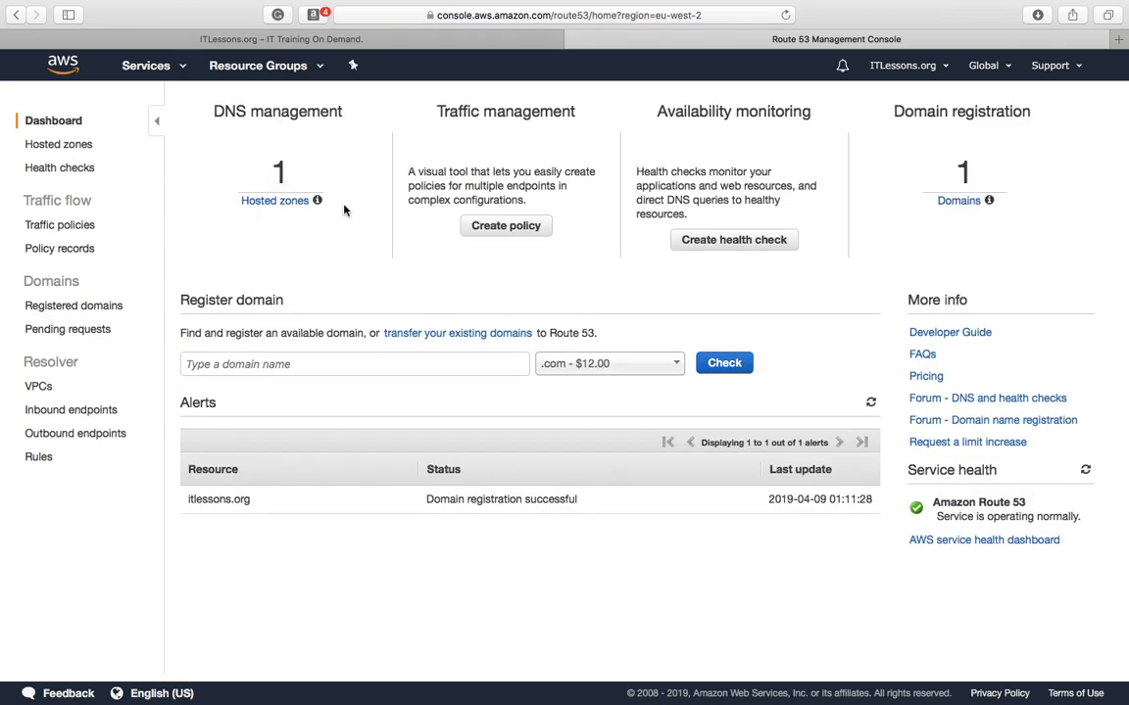
click(58, 144)
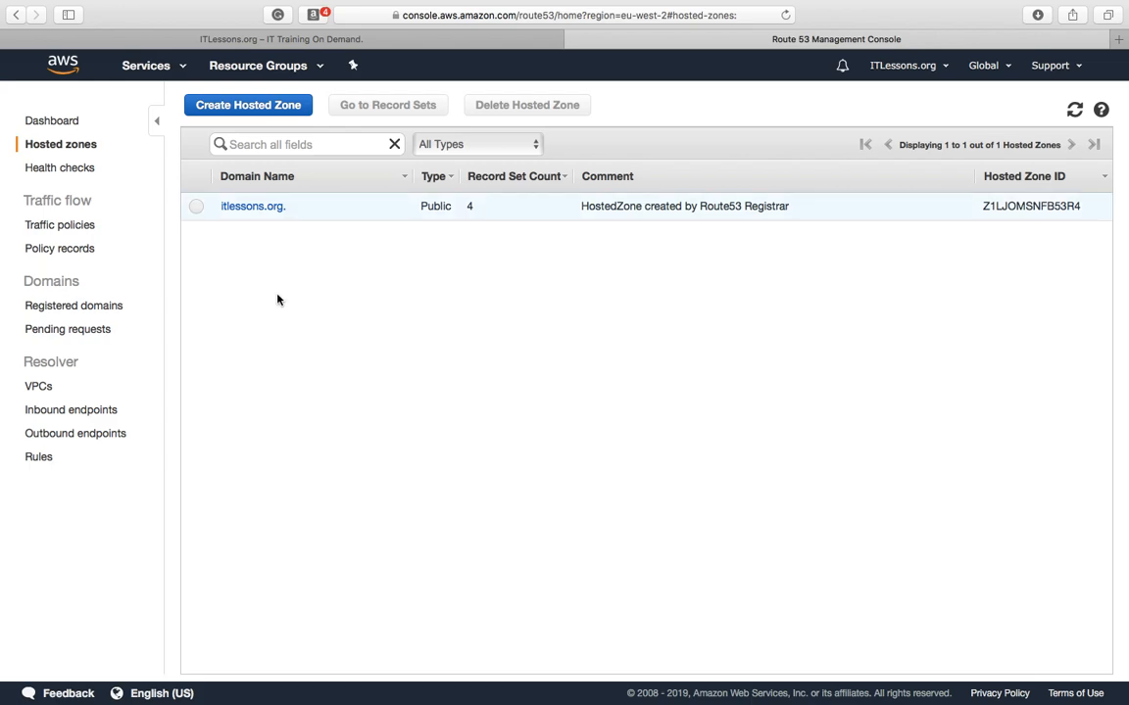
mouse_move(248, 231)
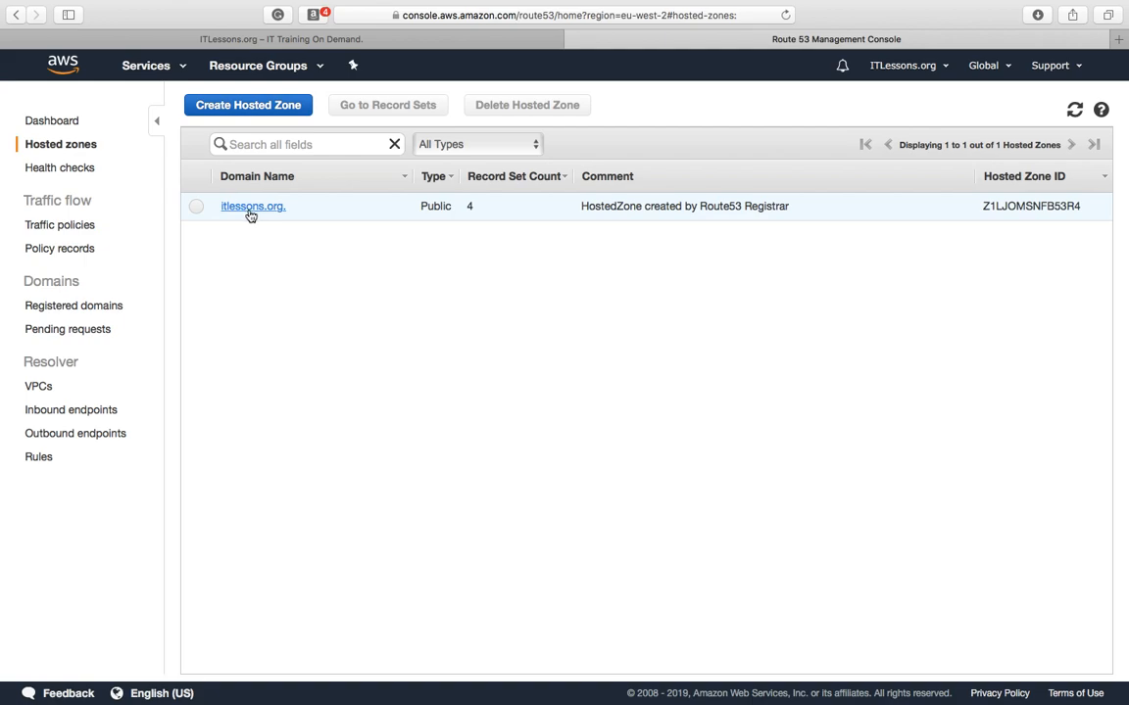
Step: Open the itlessons.org. hosted zone's record sets
click(253, 206)
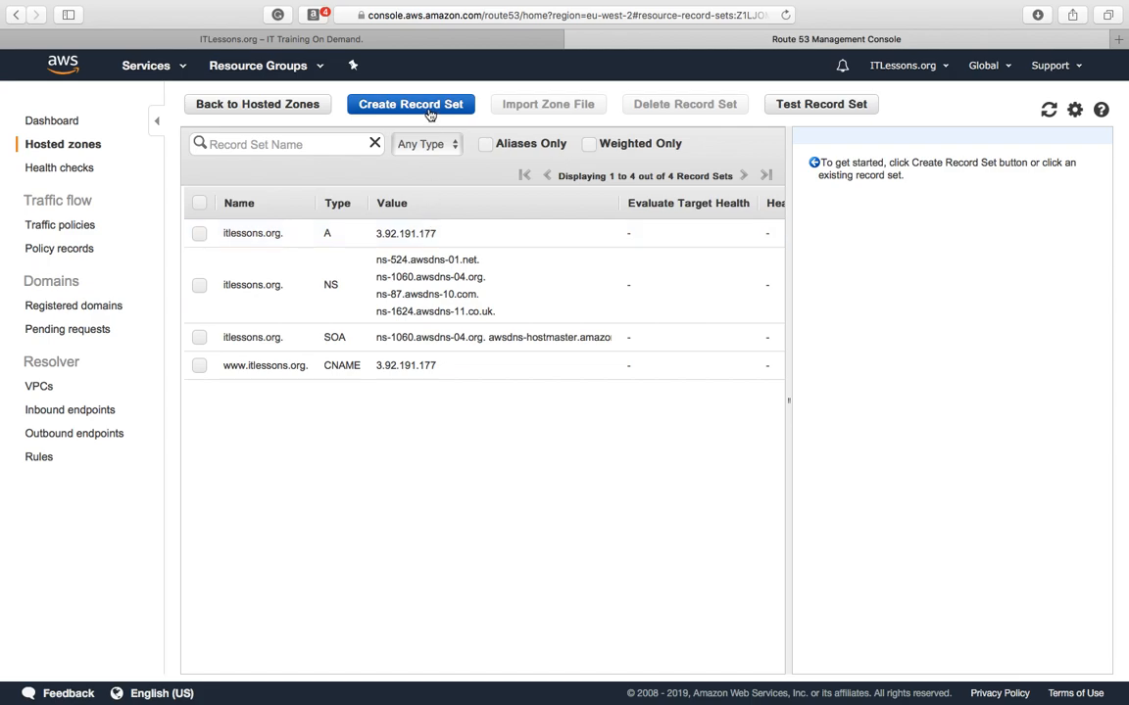
Step: Create A record 'support' with 1-minute TTL and value 52.56.228.153
click(409, 104)
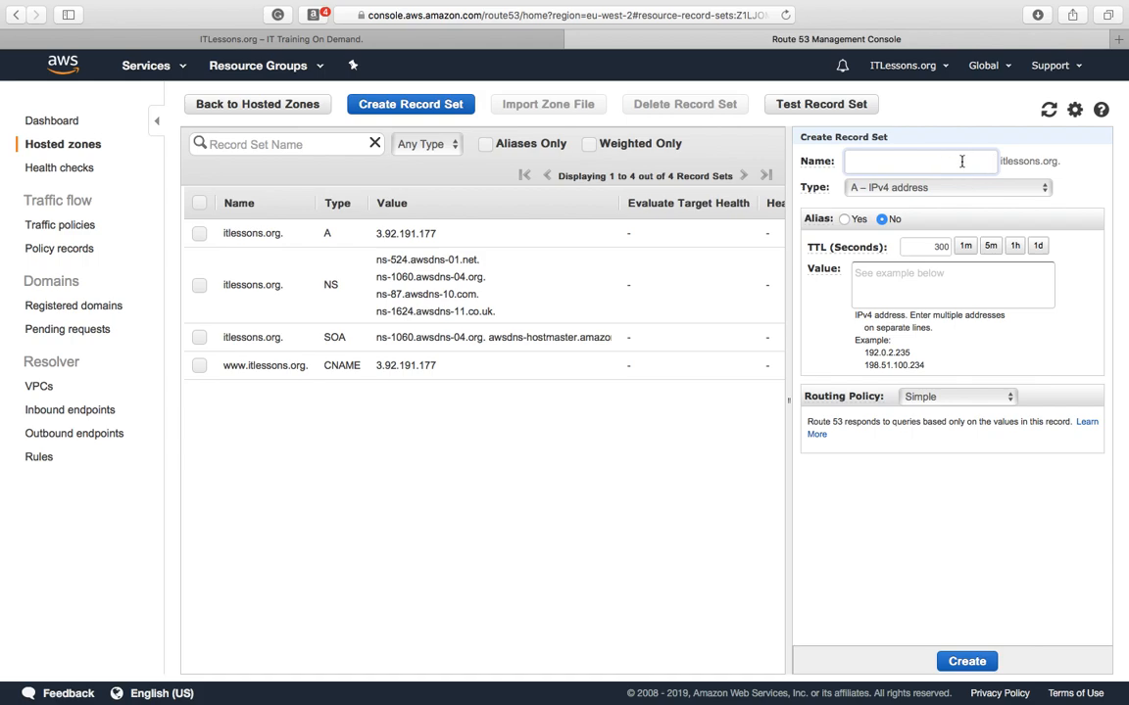
text(support)
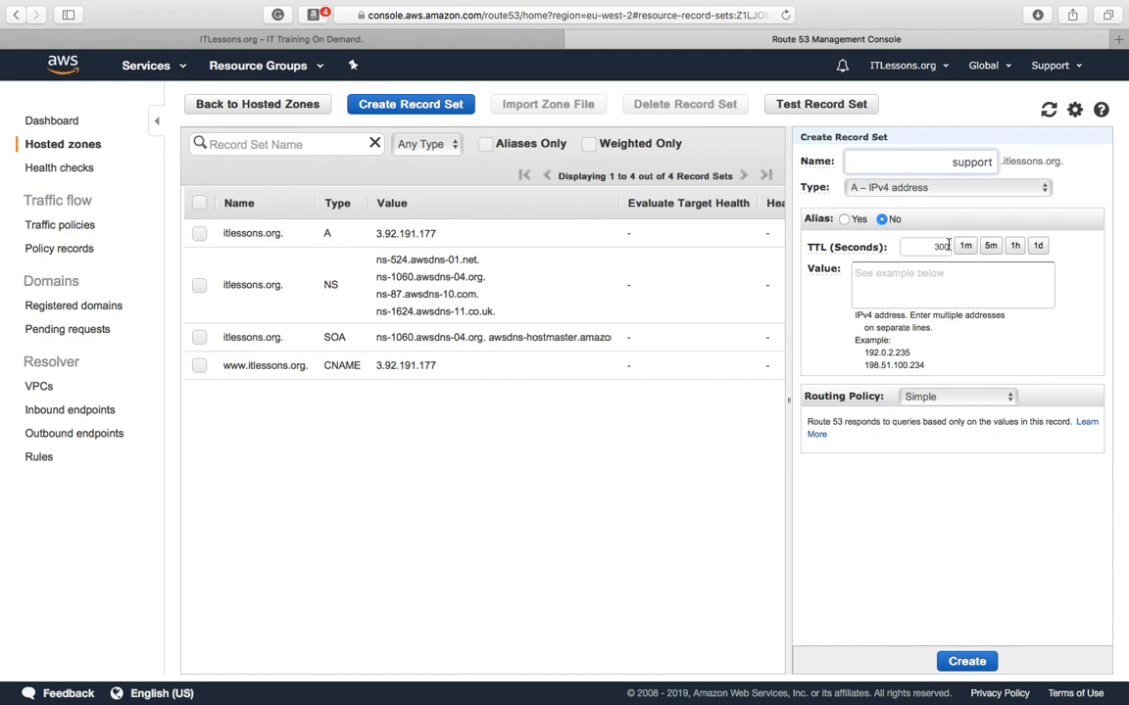
click(968, 246)
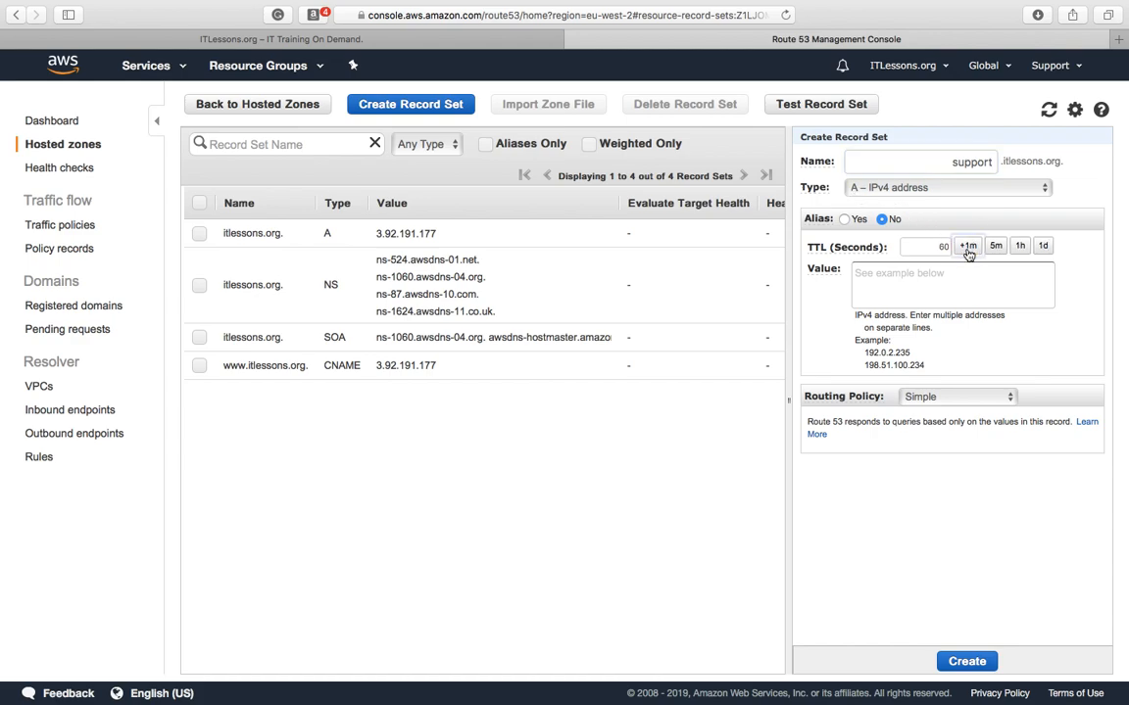
click(952, 284)
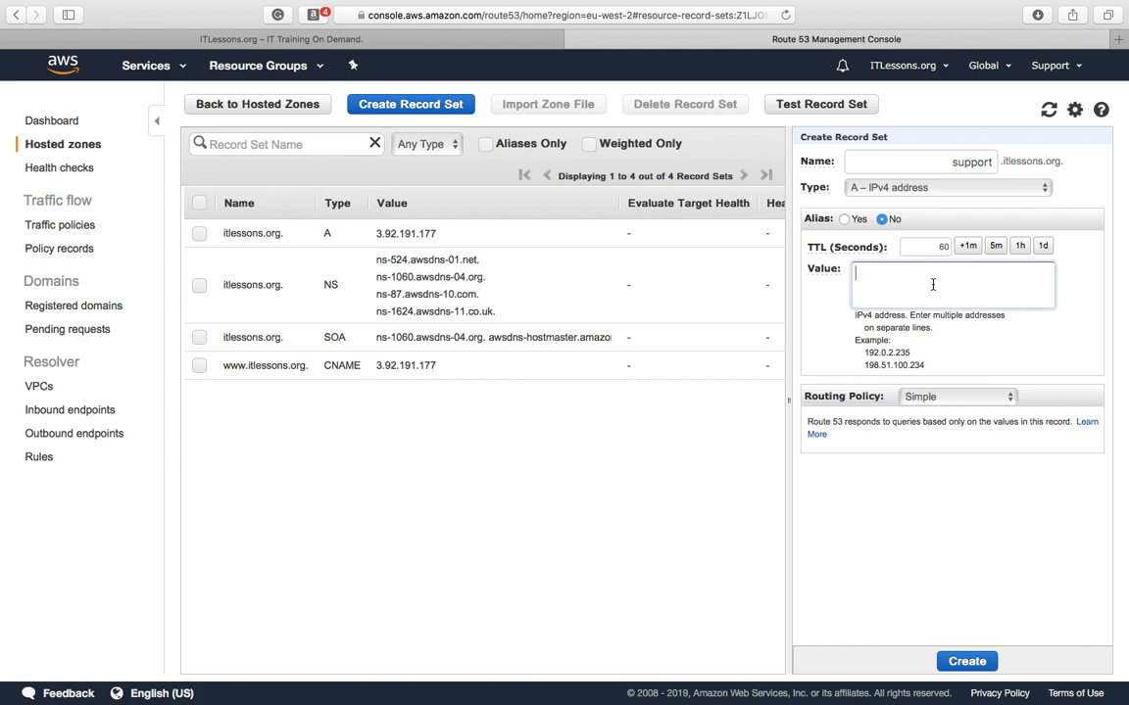
text(52.56.228.153)
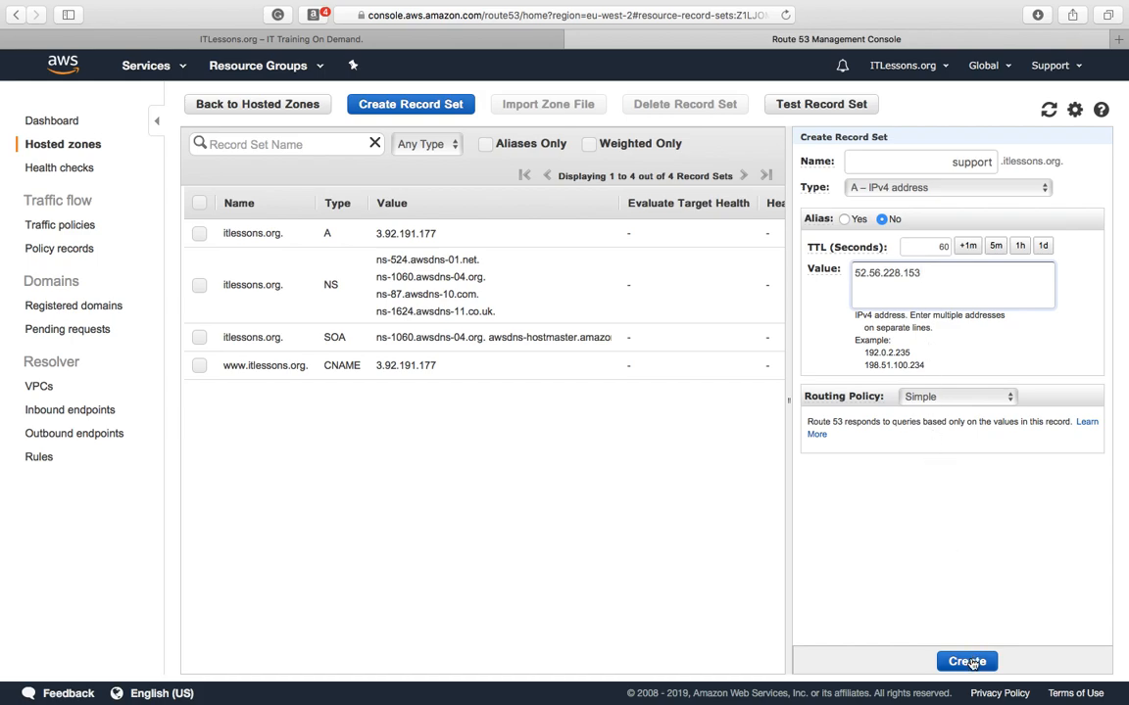
click(985, 662)
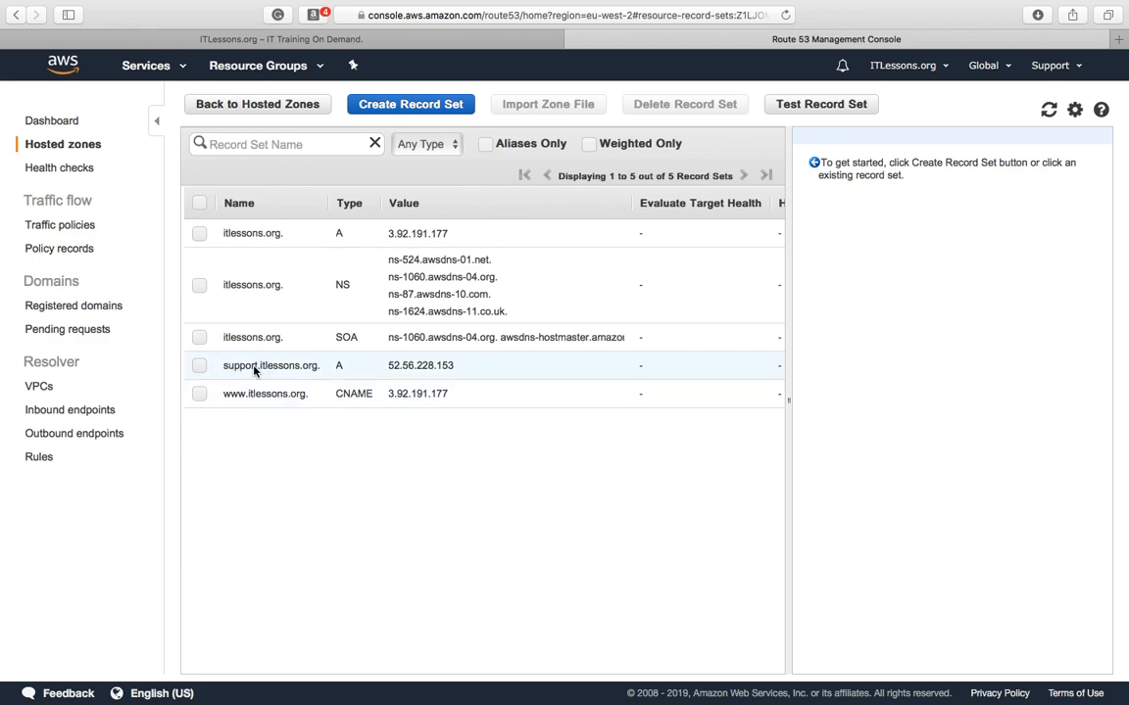
mouse_move(289, 374)
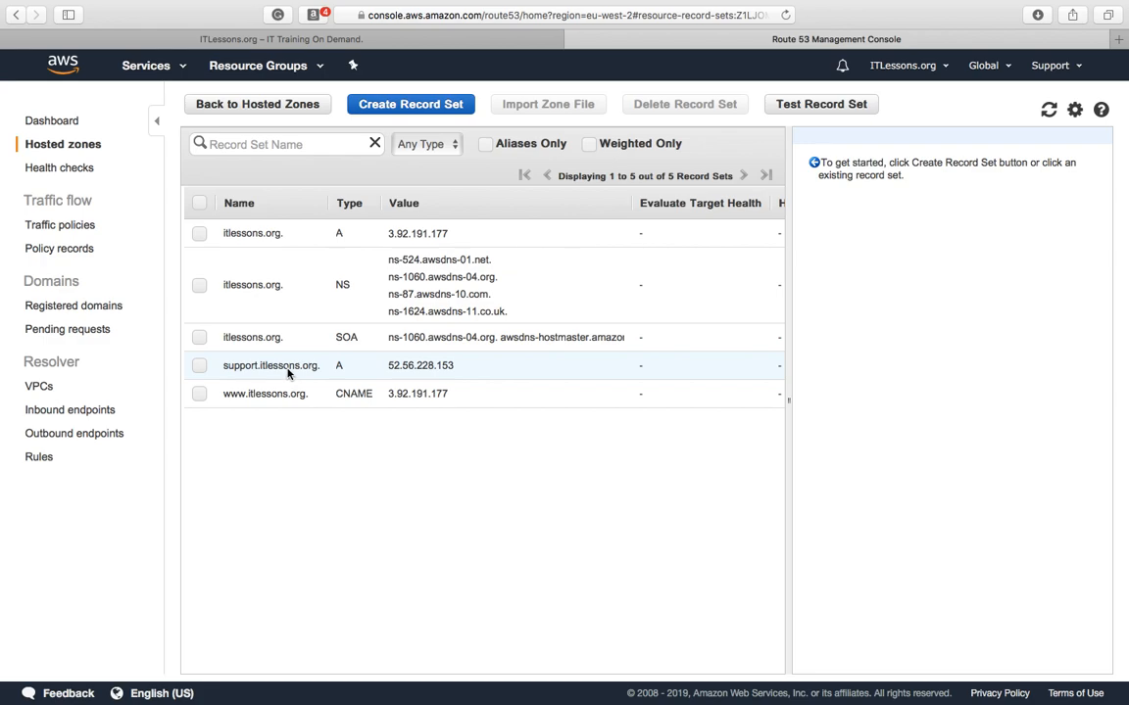
Step: Test the support.itlessons.org. record set and get its DNS response
click(272, 365)
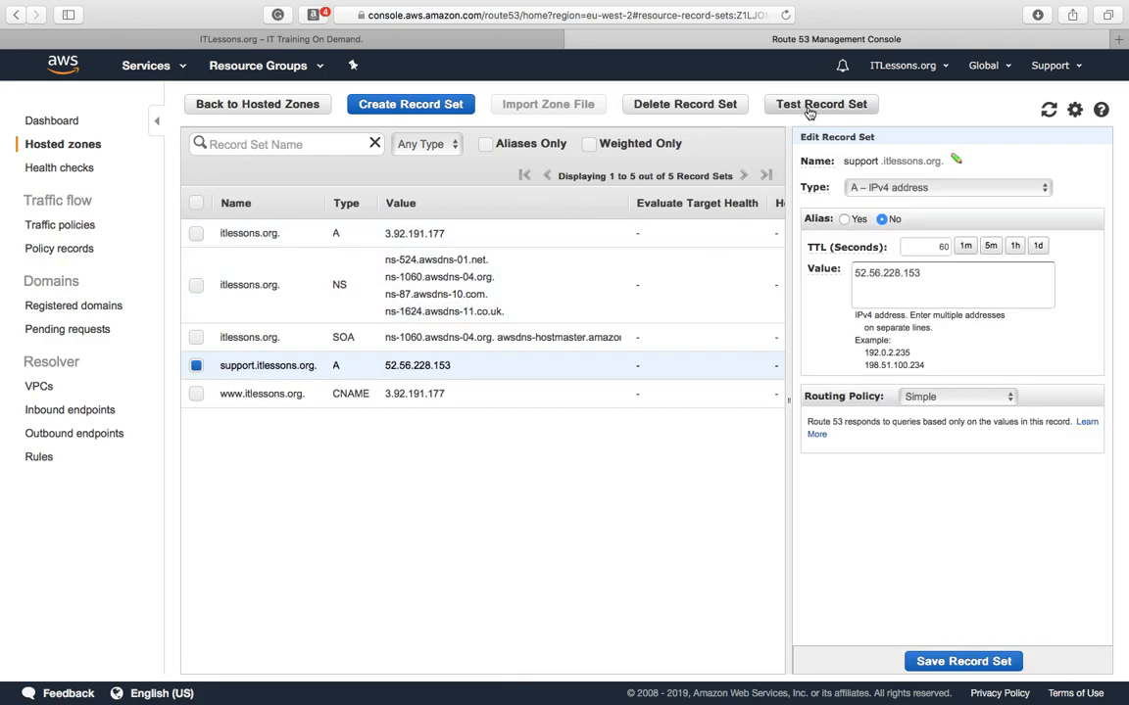
click(818, 104)
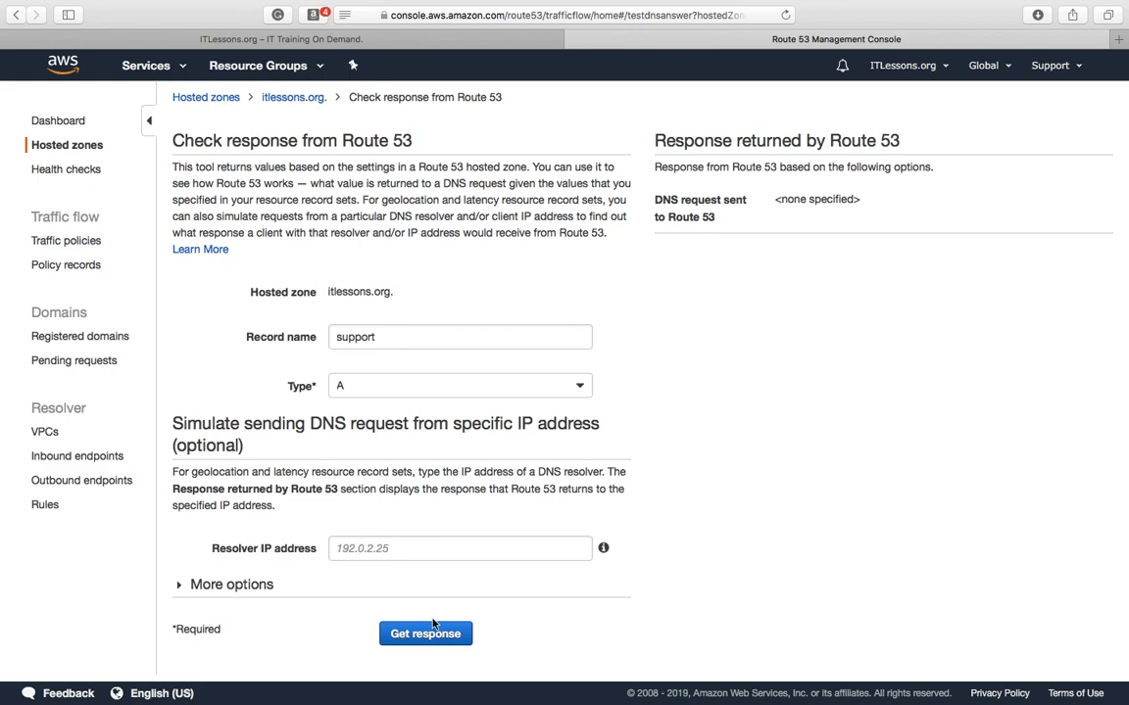
click(424, 633)
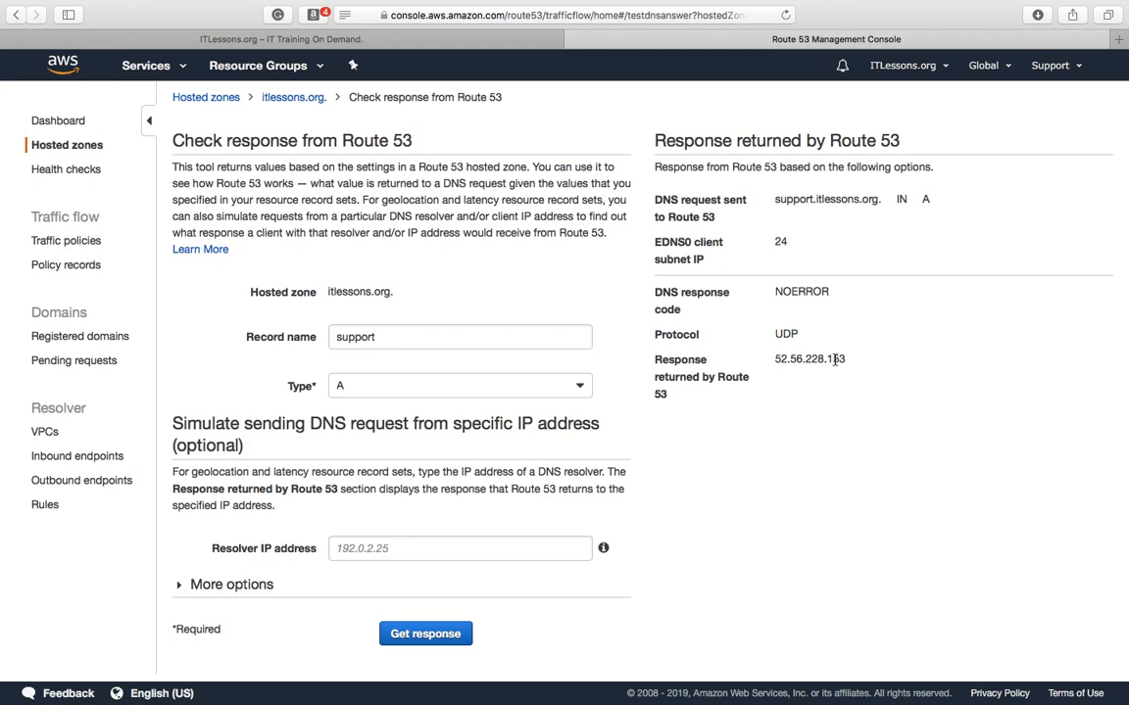
mouse_move(778, 200)
text(support.itlessons.org)
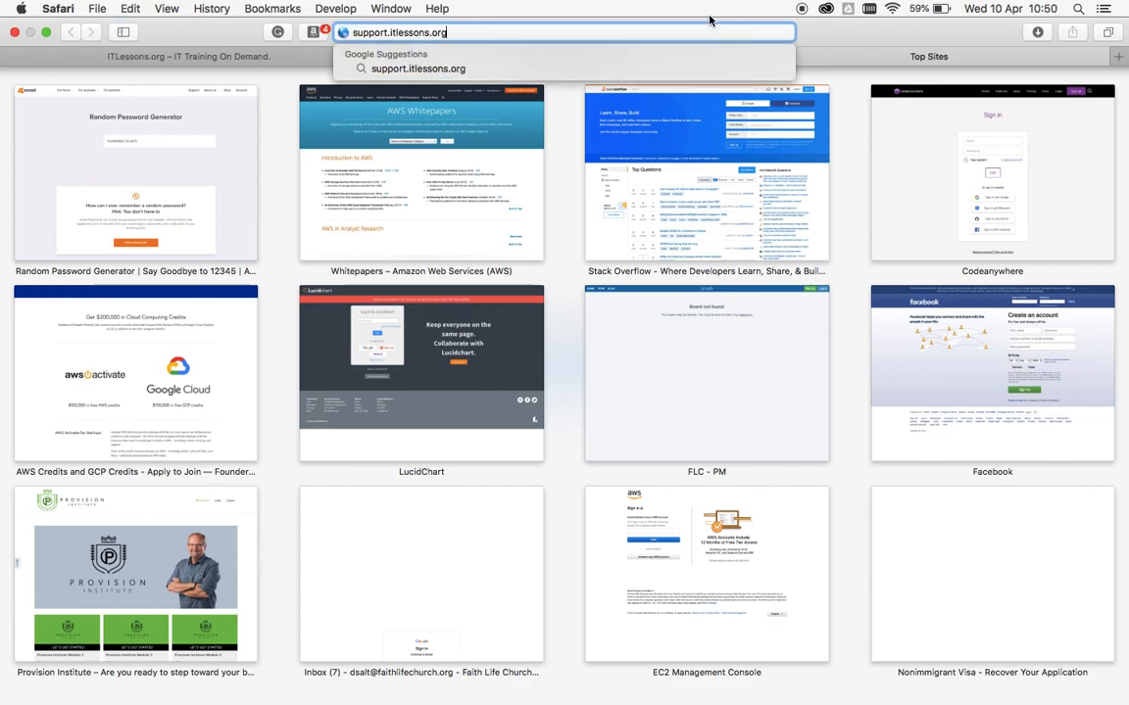
Step: Load support.itlessons.org in Safari
key(Return)
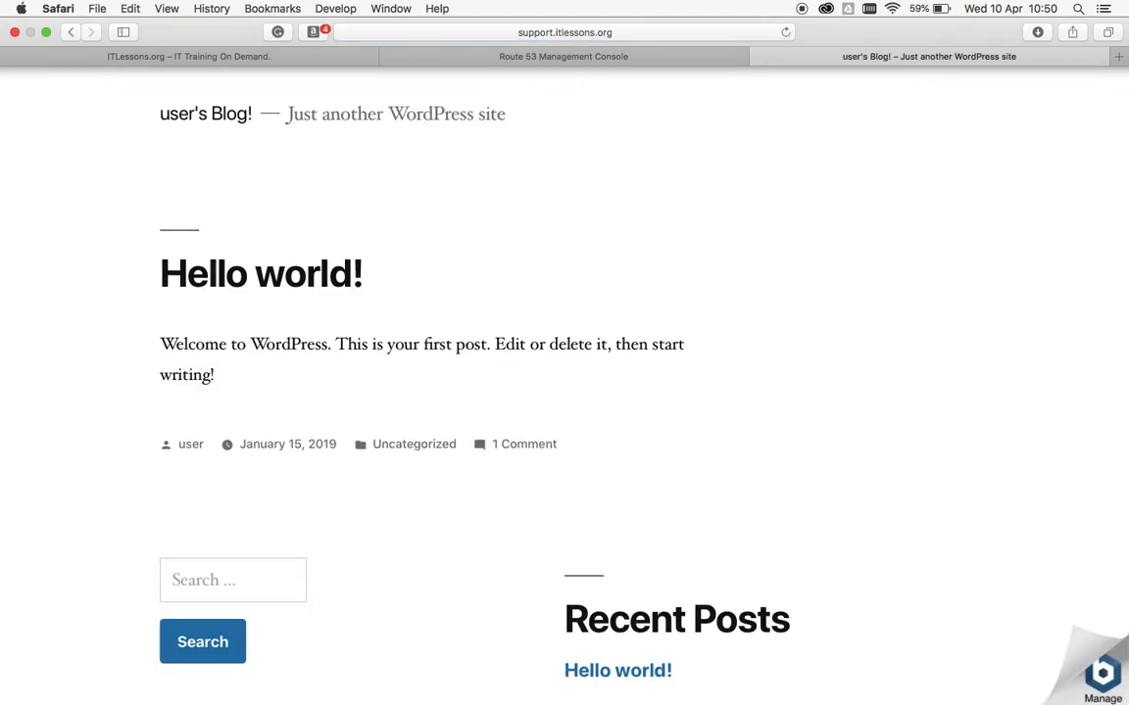
mouse_move(686, 51)
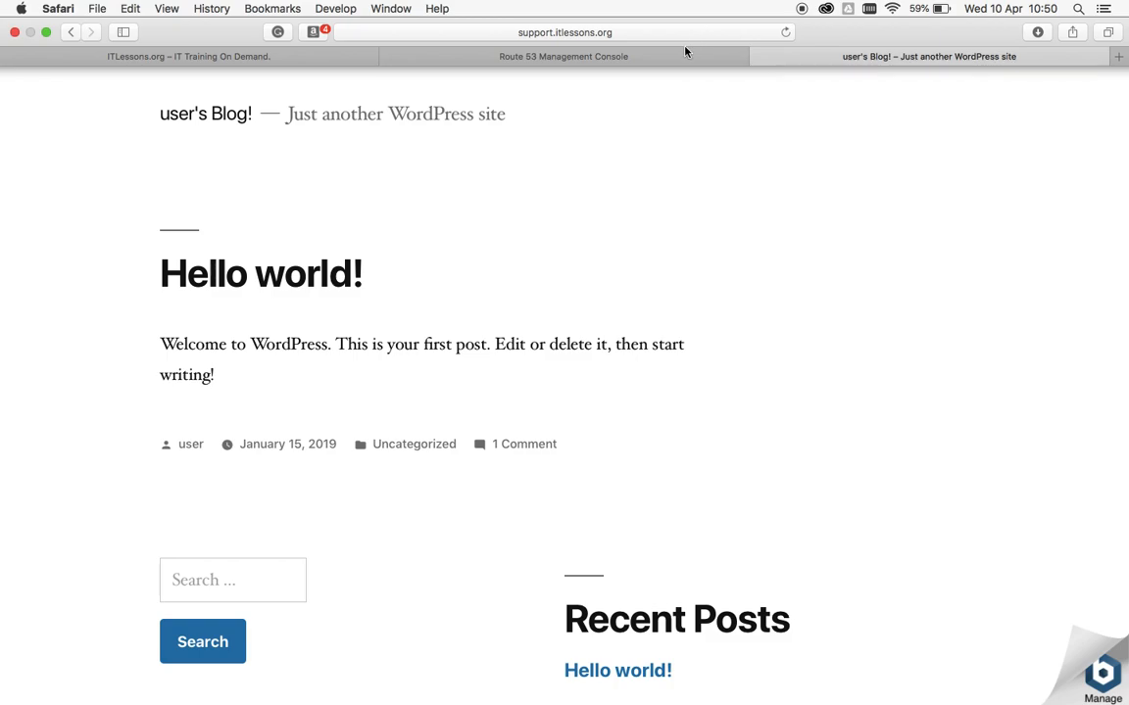